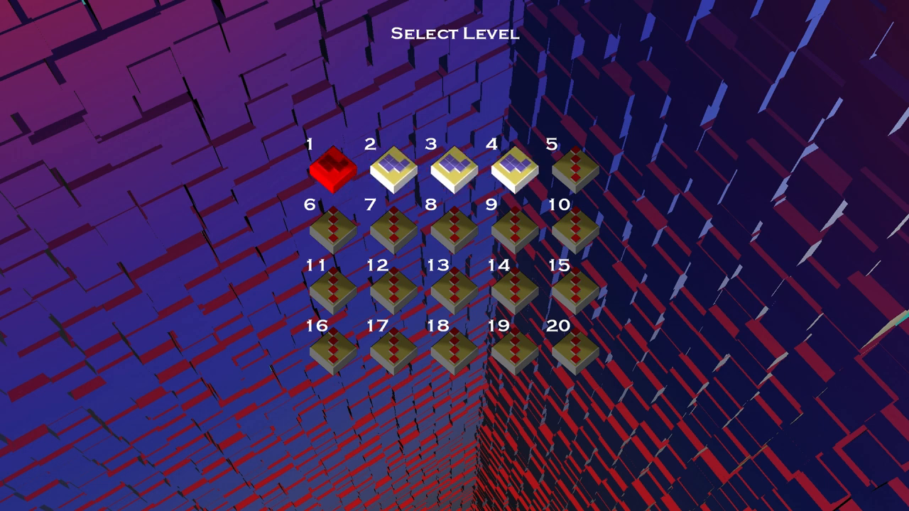
Select the level 1 tile on the Select Level grid to begin play.
{"action": "left_click", "coordinate": [325, 172]}
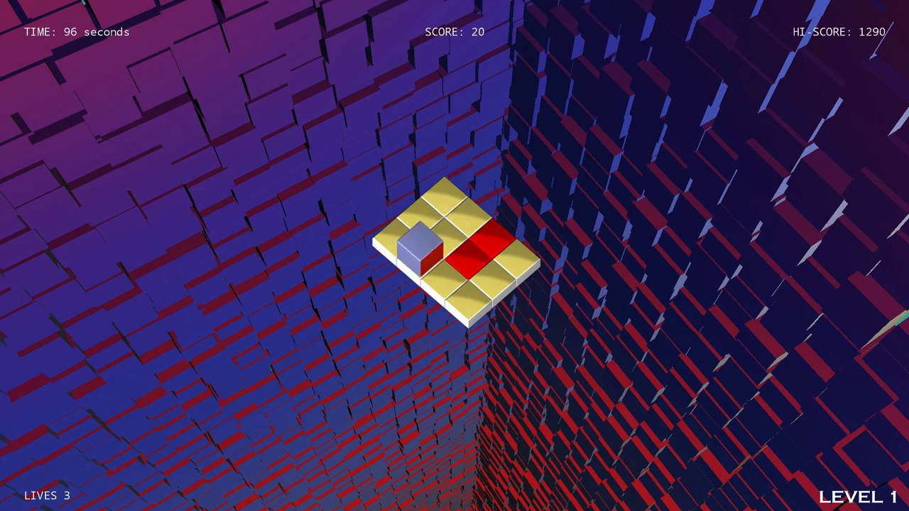
{"action": "key", "text": "Right"}
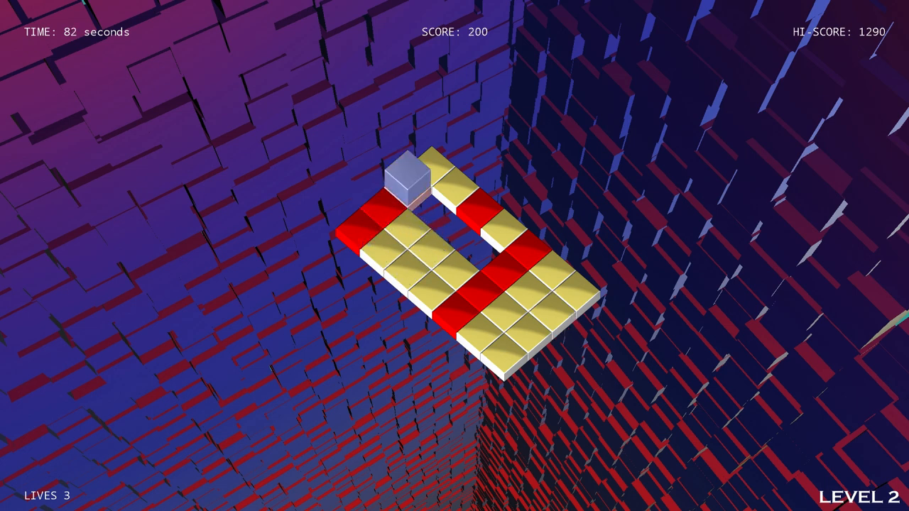
Roll the cube left onto an unpainted tile of the level 2 grid.
{"action": "key", "text": "ArrowLeft"}
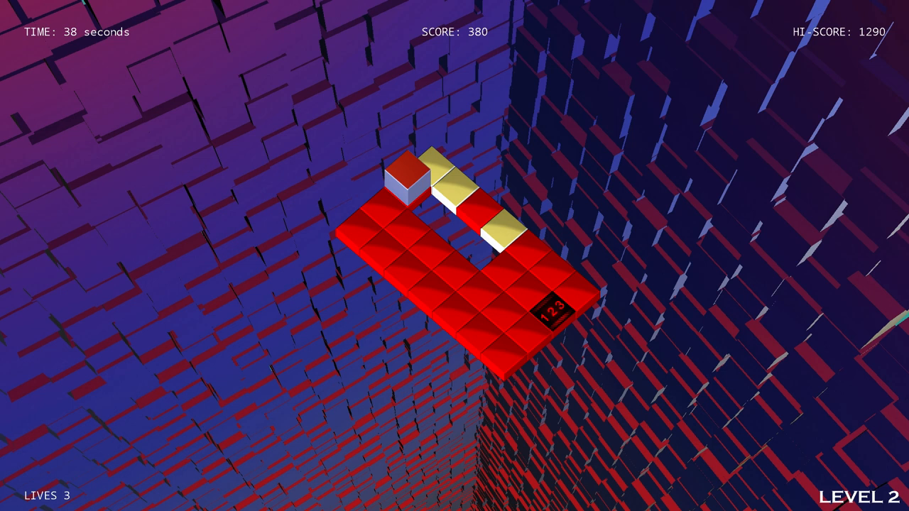
Roll the cube down toward level 2's remaining yellow tiles.
{"action": "key", "text": "Down"}
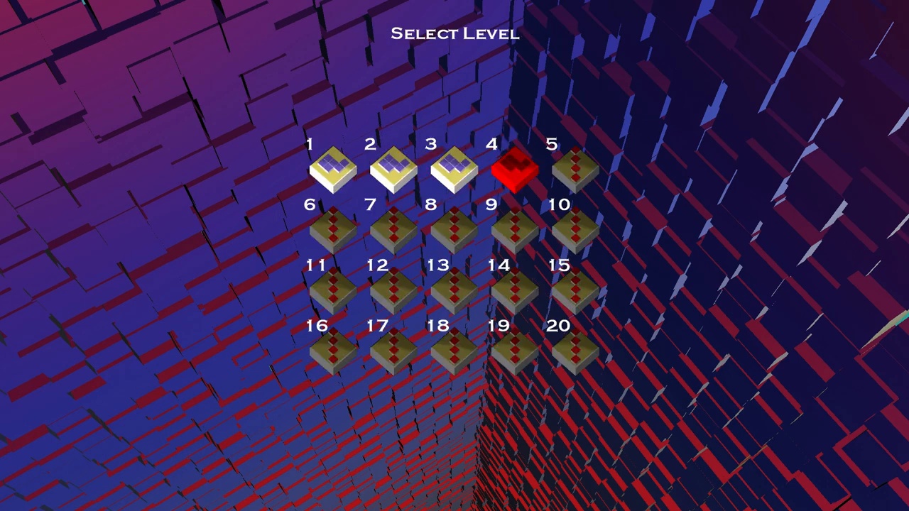
Start level 4 from the Select Level grid.
{"action": "left_click", "coordinate": [497, 170]}
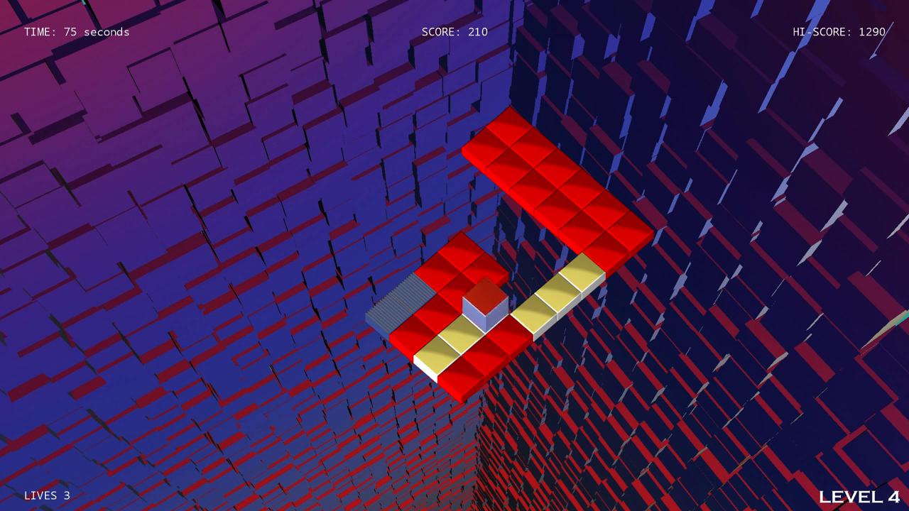
Roll the cube down to paint another level 4 tile red.
{"action": "key", "text": "Down"}
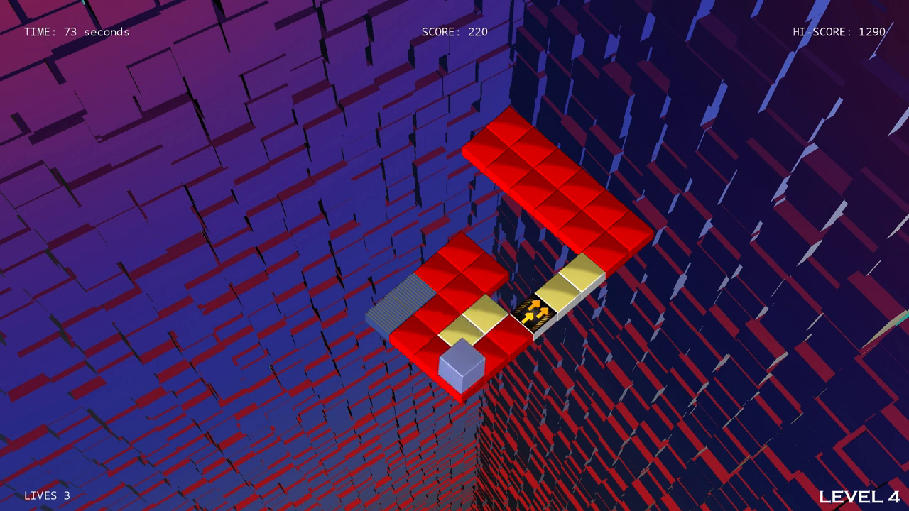